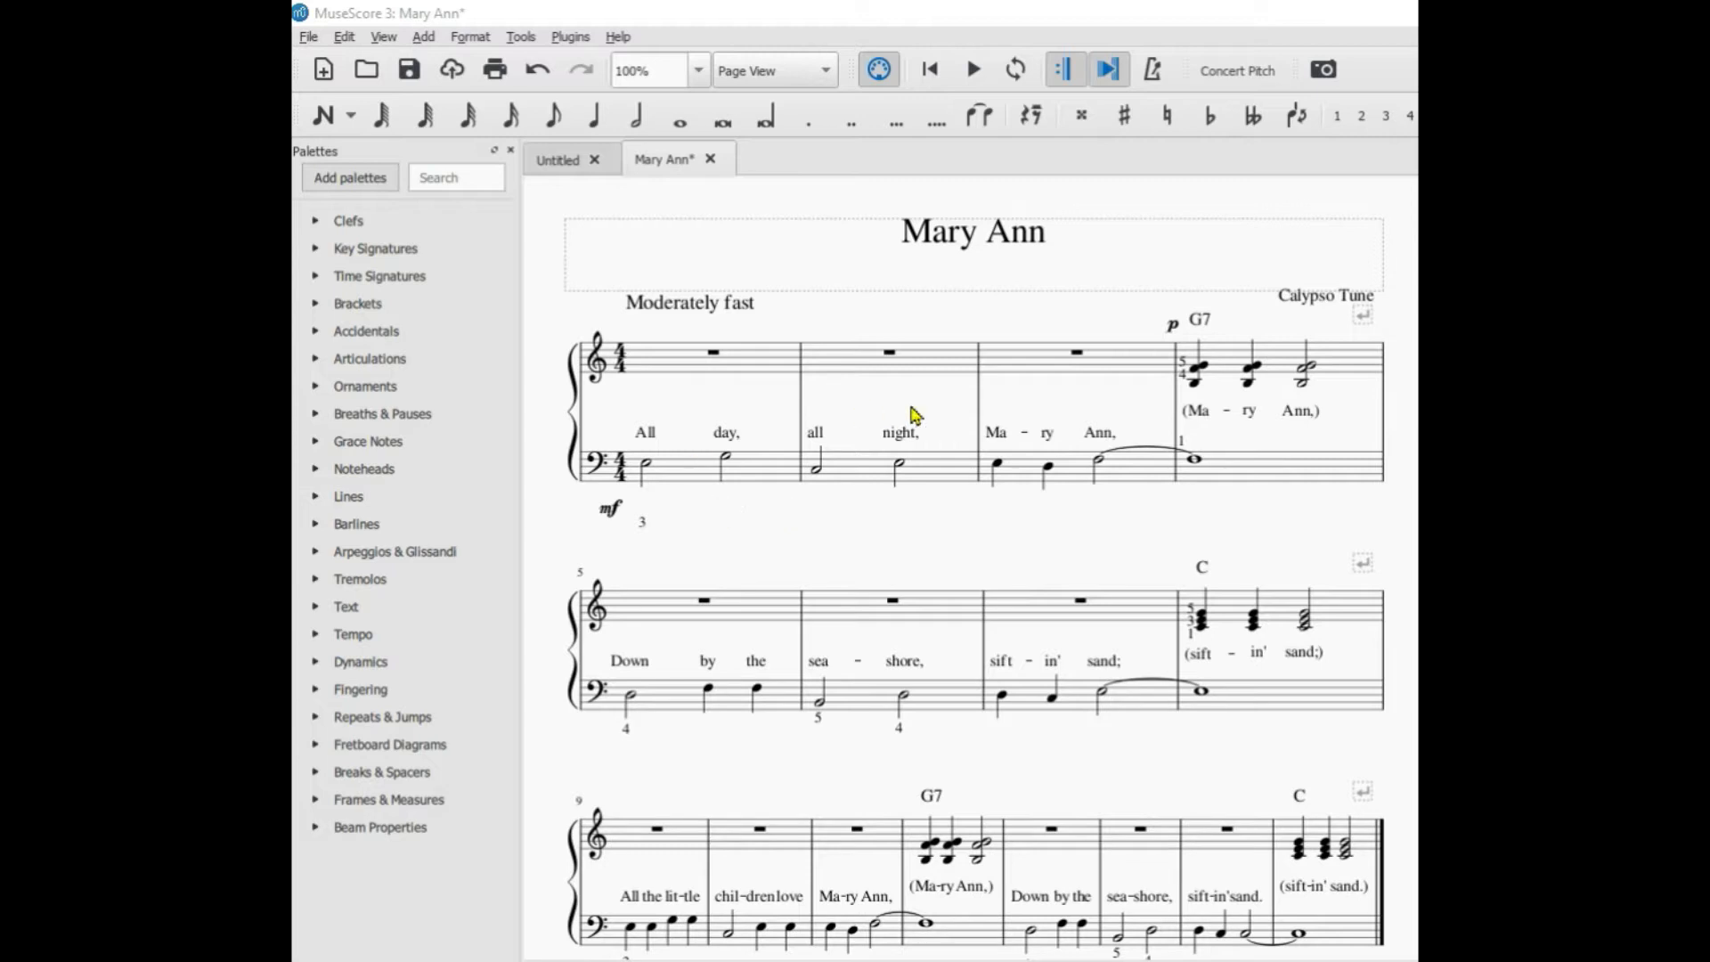
mouse_move(1244, 652)
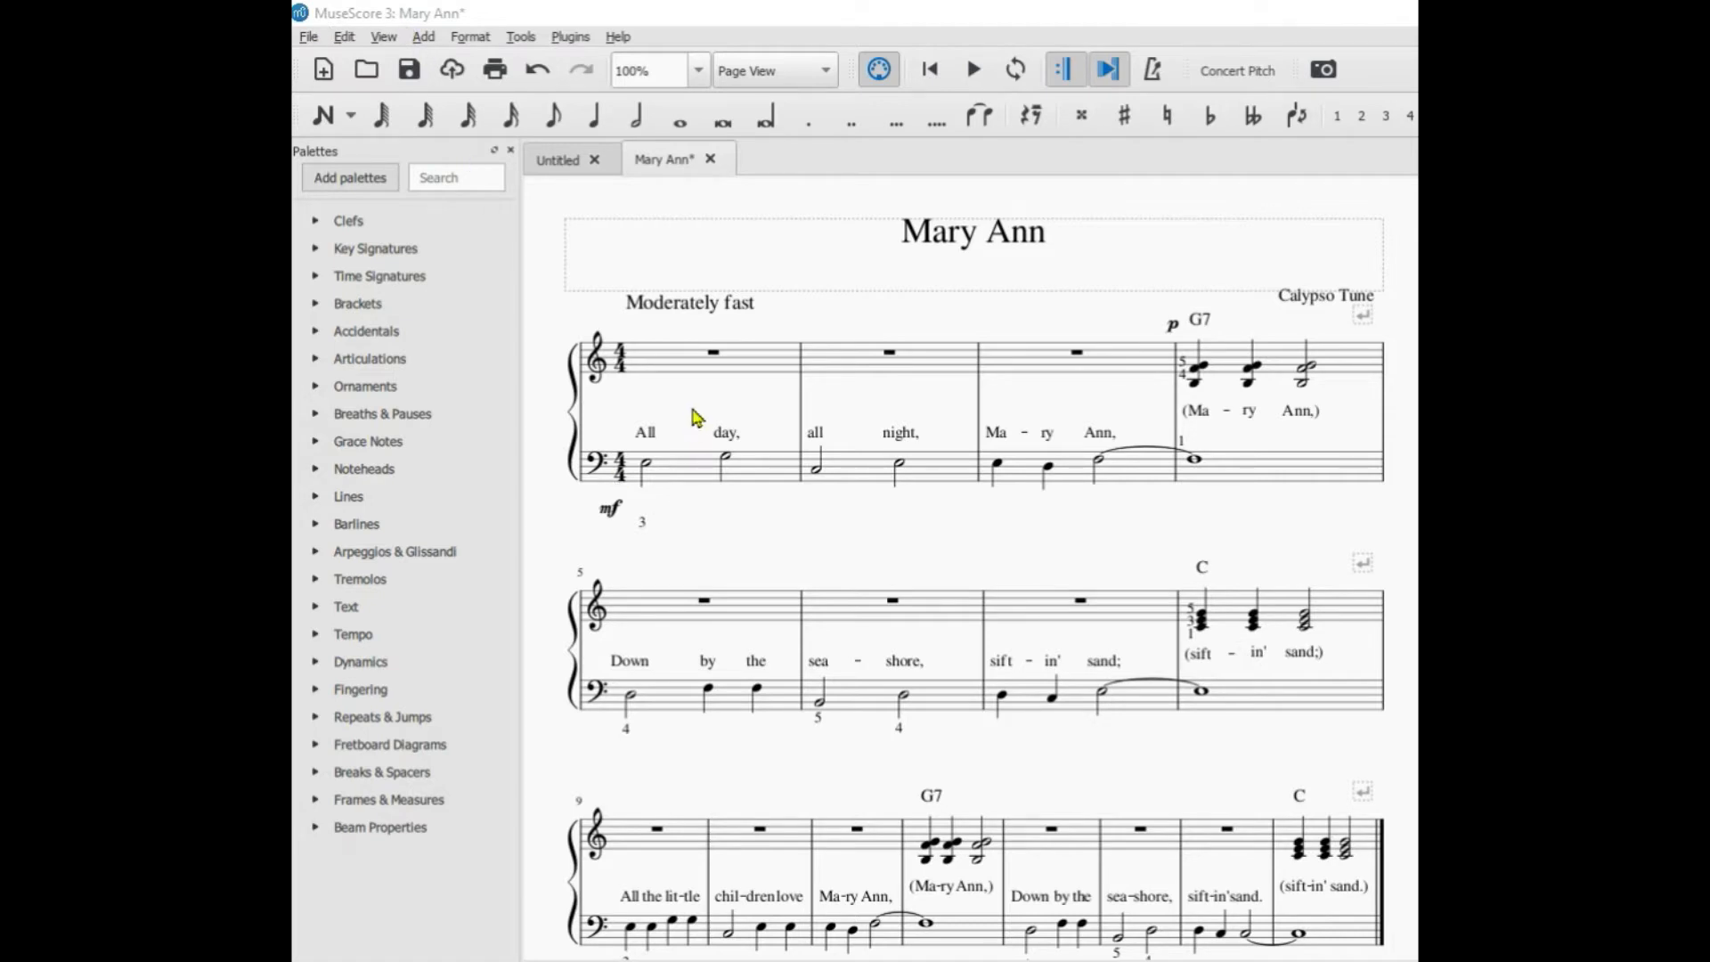
mouse_move(1235, 418)
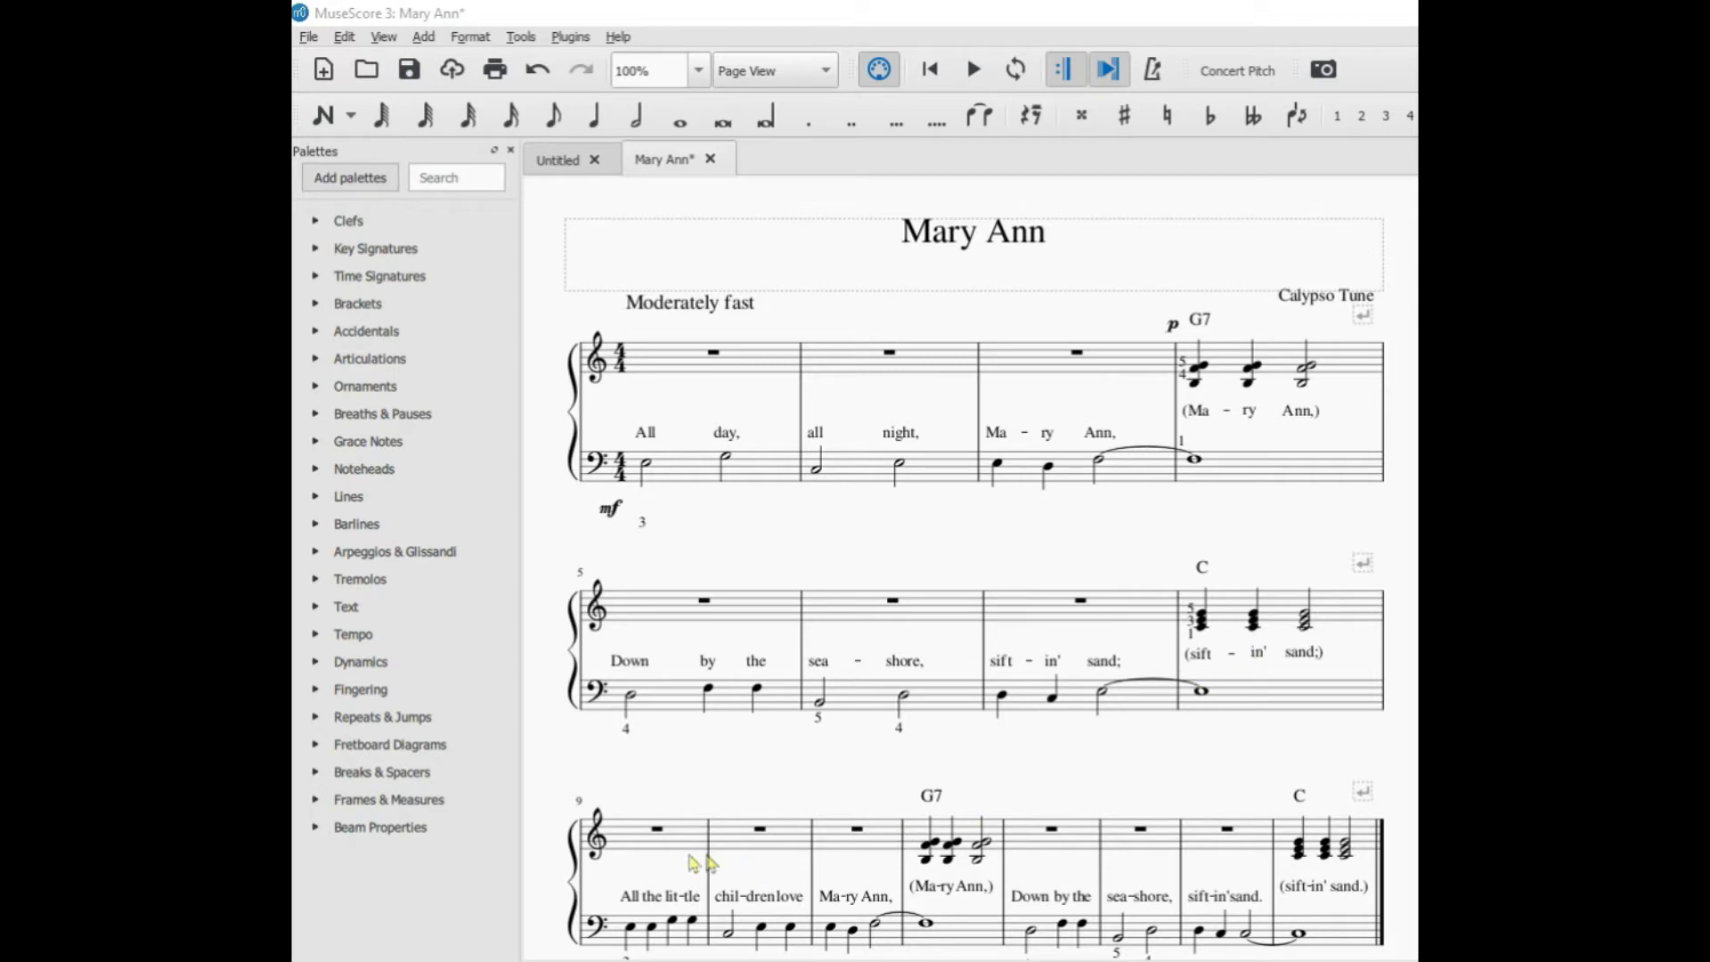
mouse_move(1317, 864)
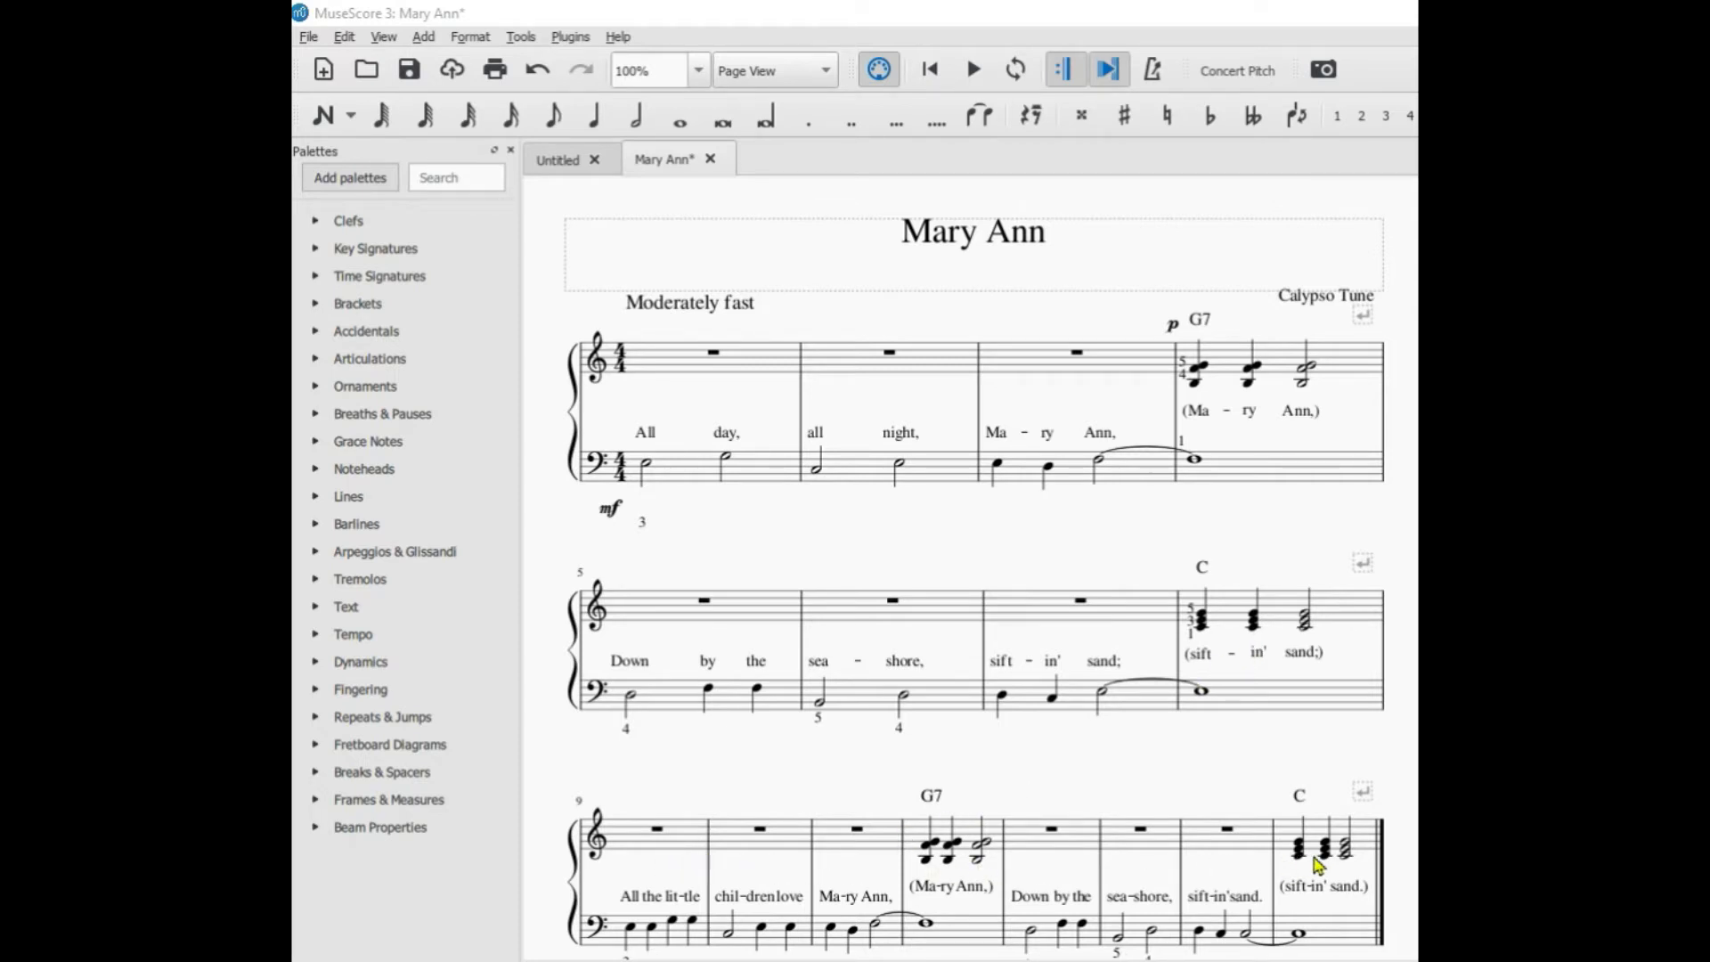
mouse_move(1039, 881)
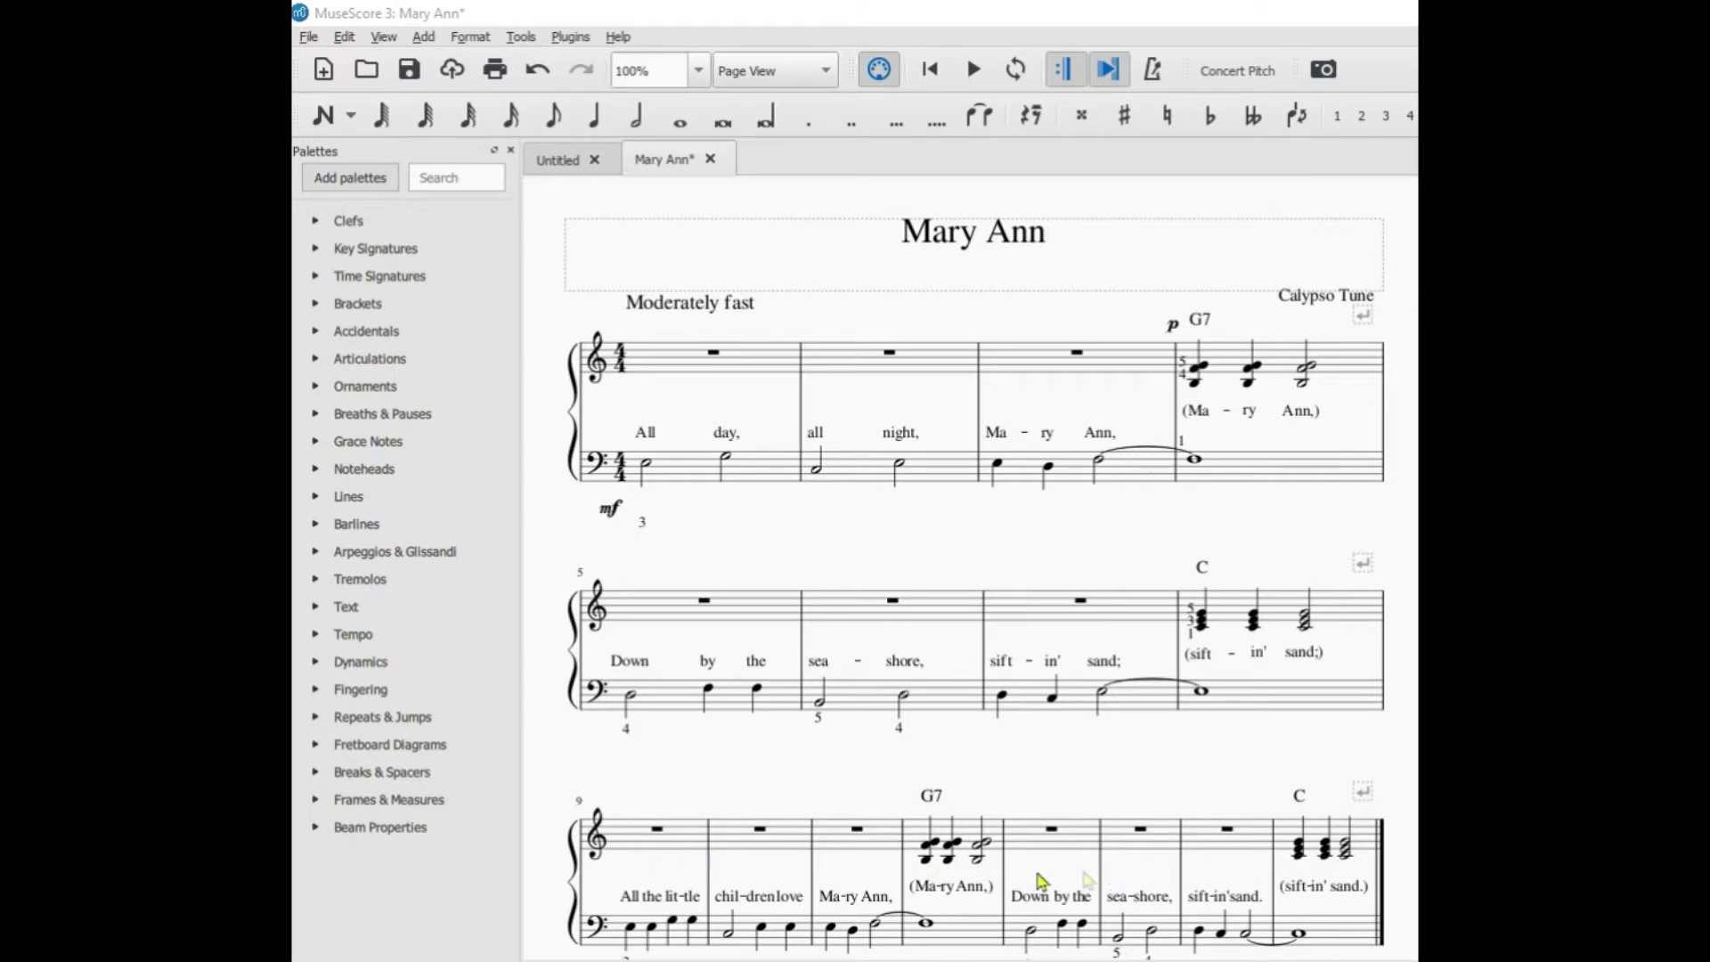
mouse_move(728, 880)
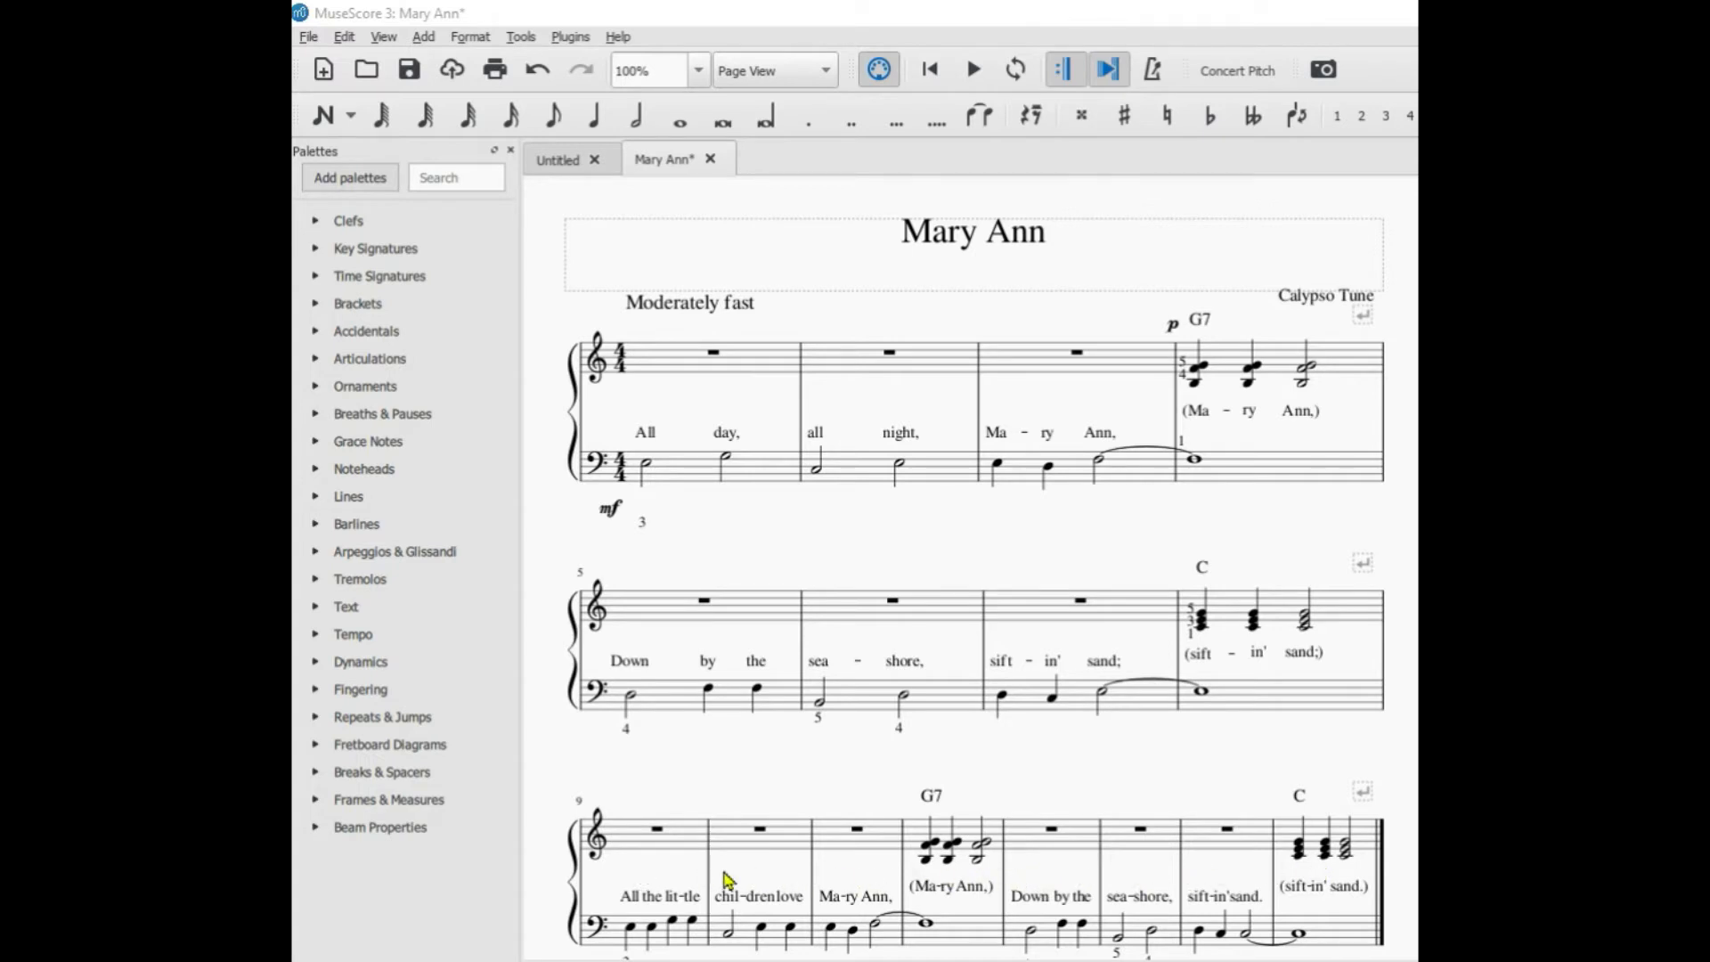
mouse_move(678, 876)
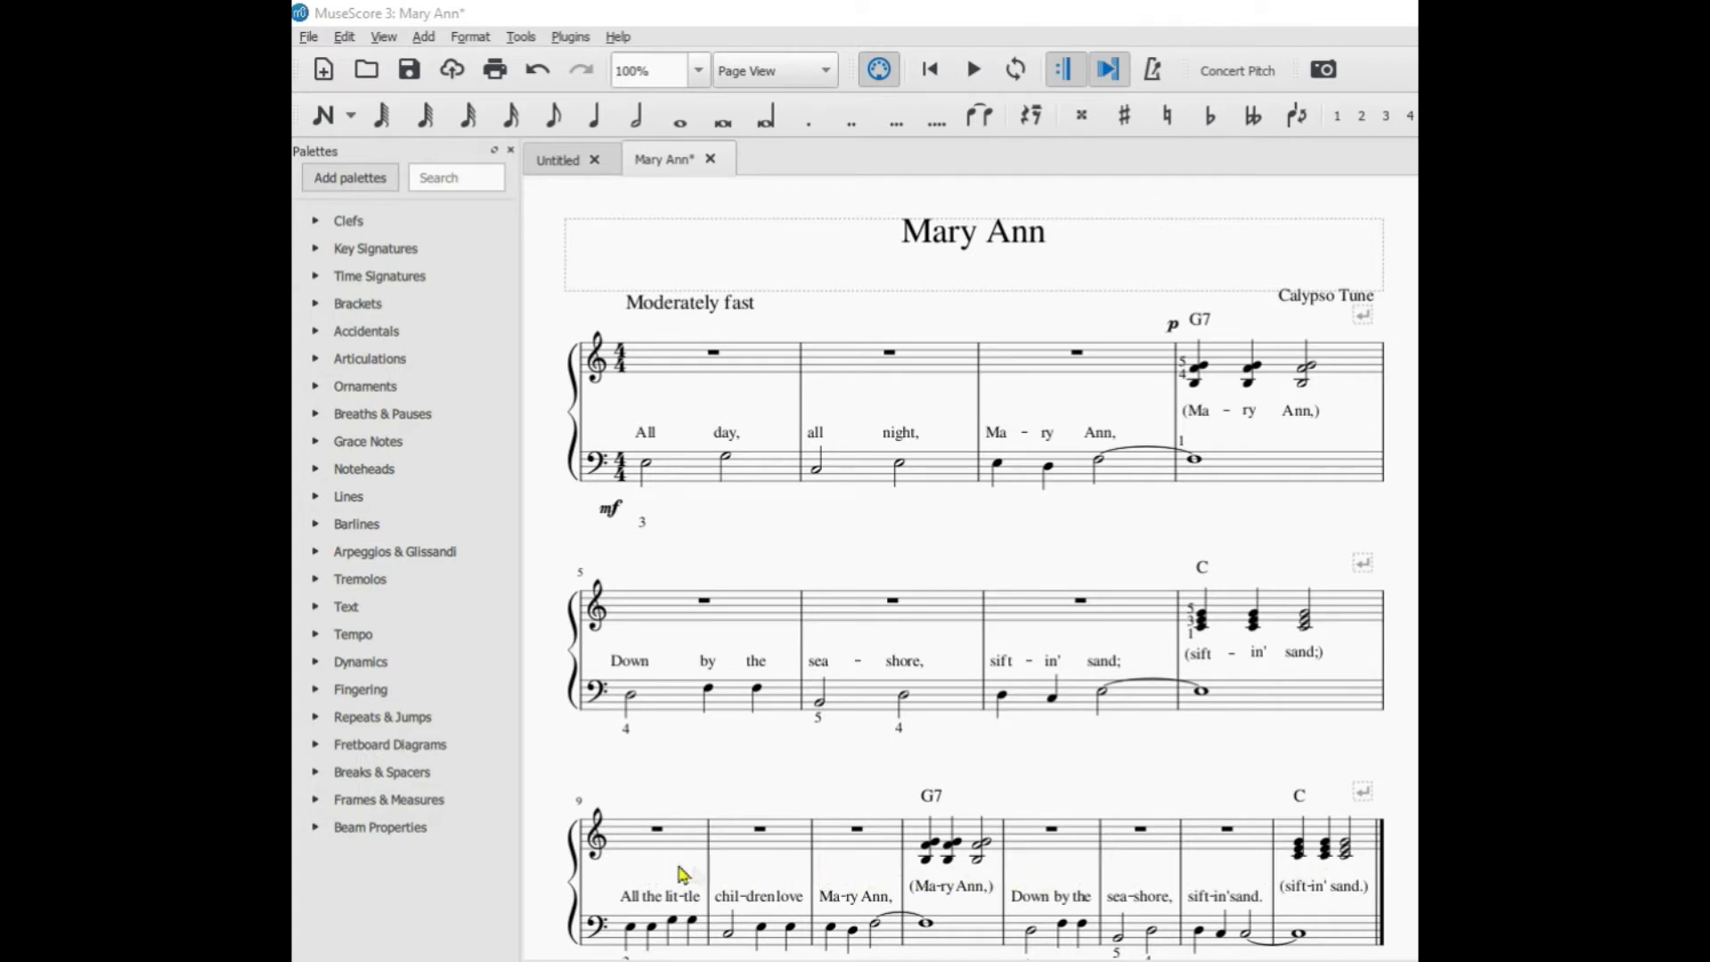
mouse_move(1228, 867)
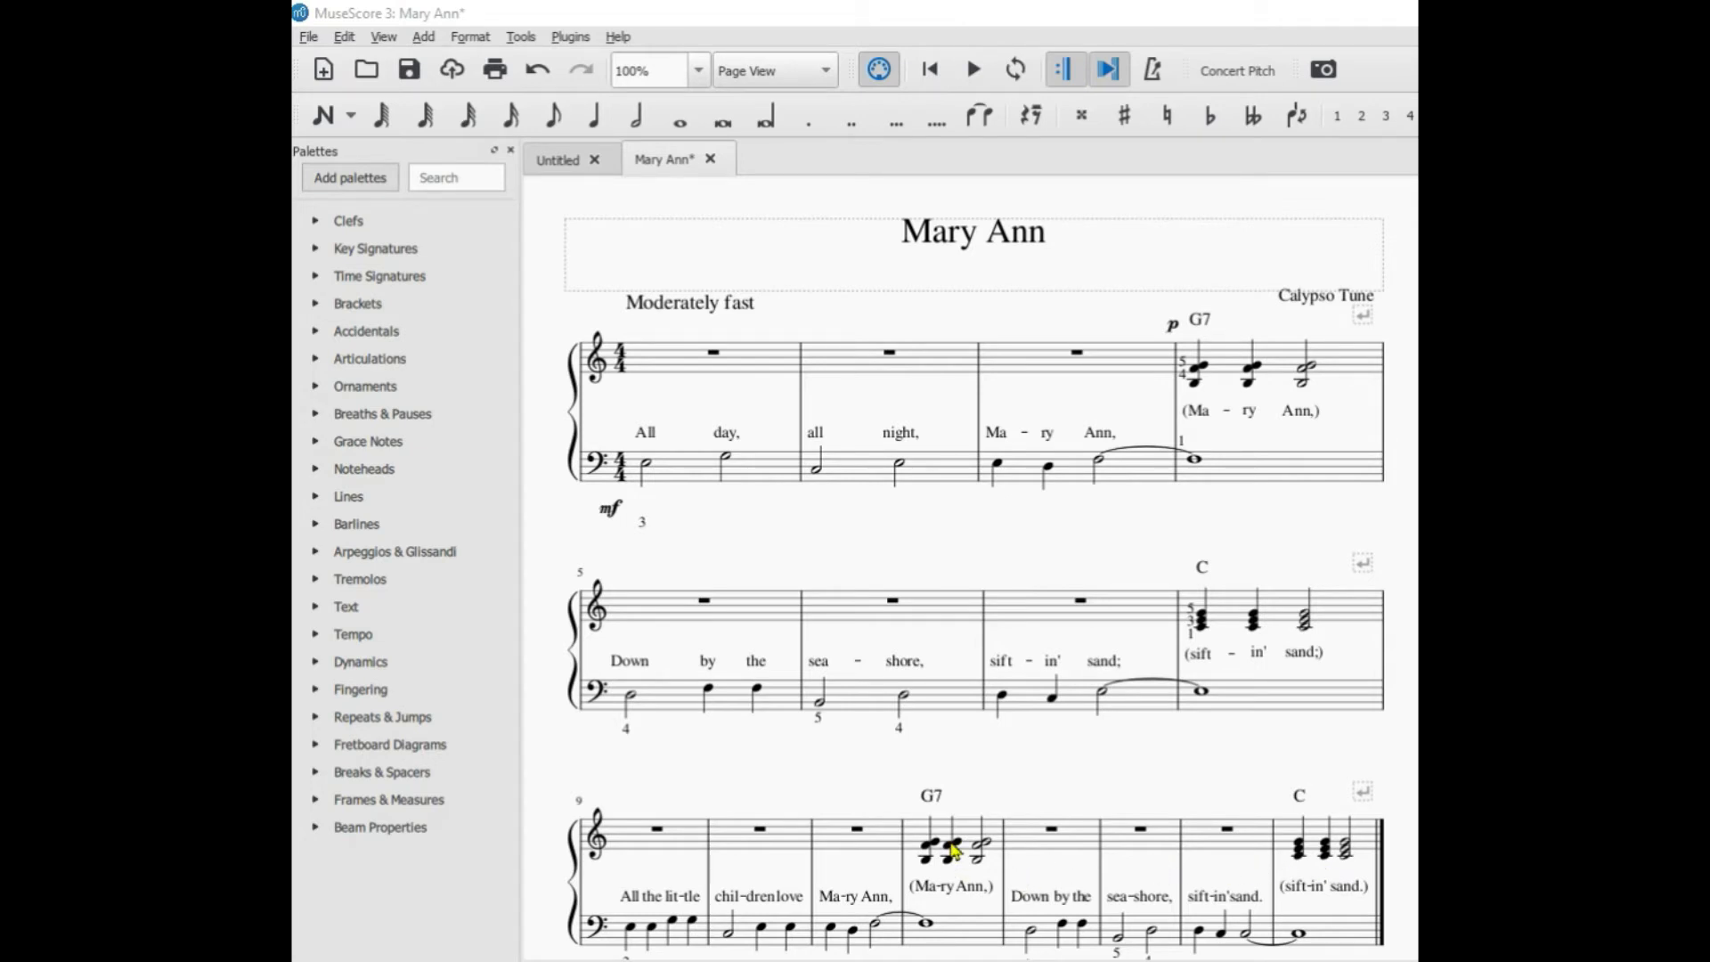
mouse_move(785, 854)
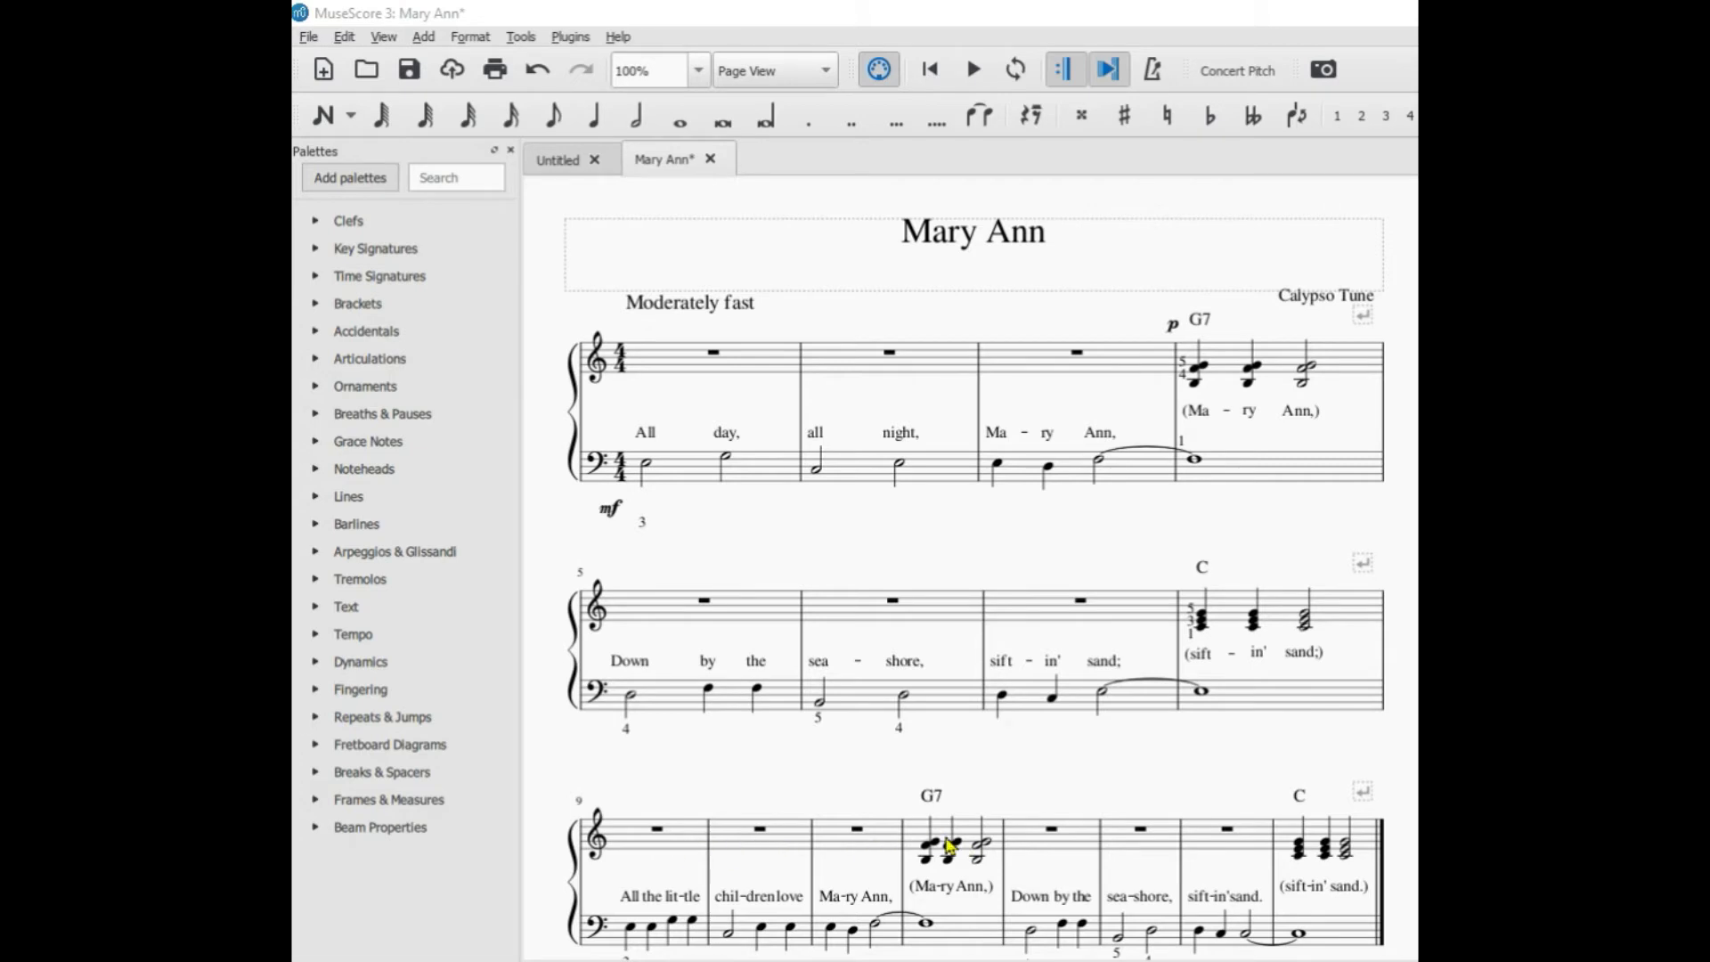
mouse_move(380, 795)
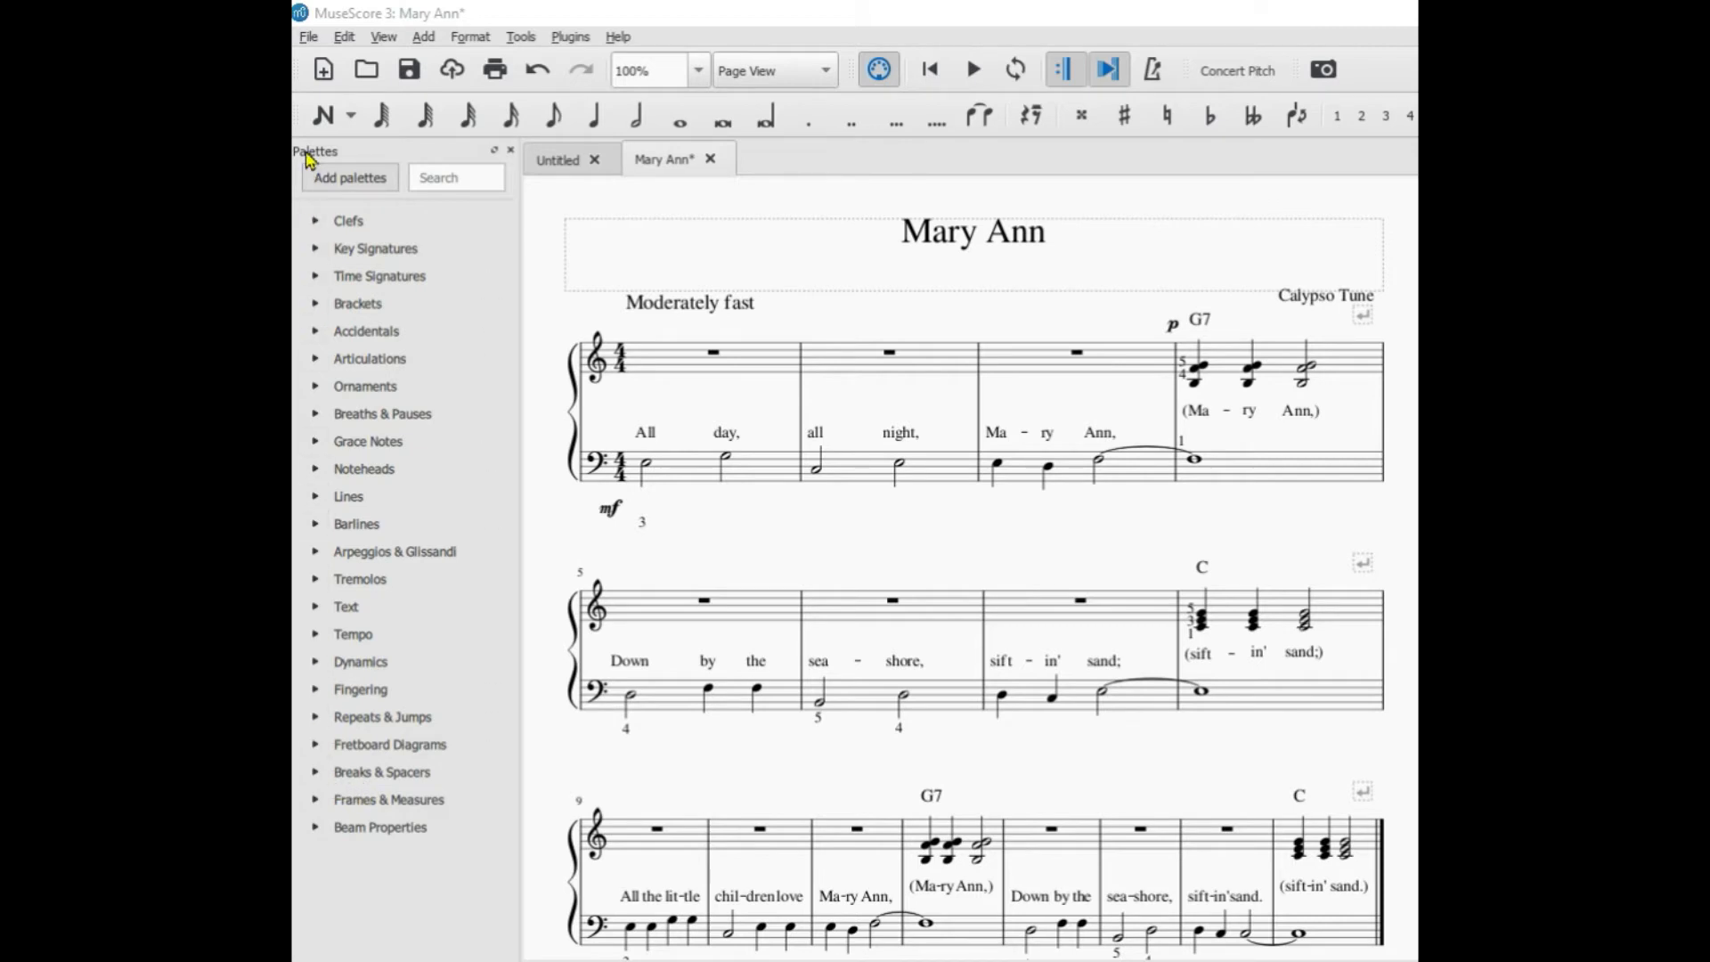
mouse_move(323, 783)
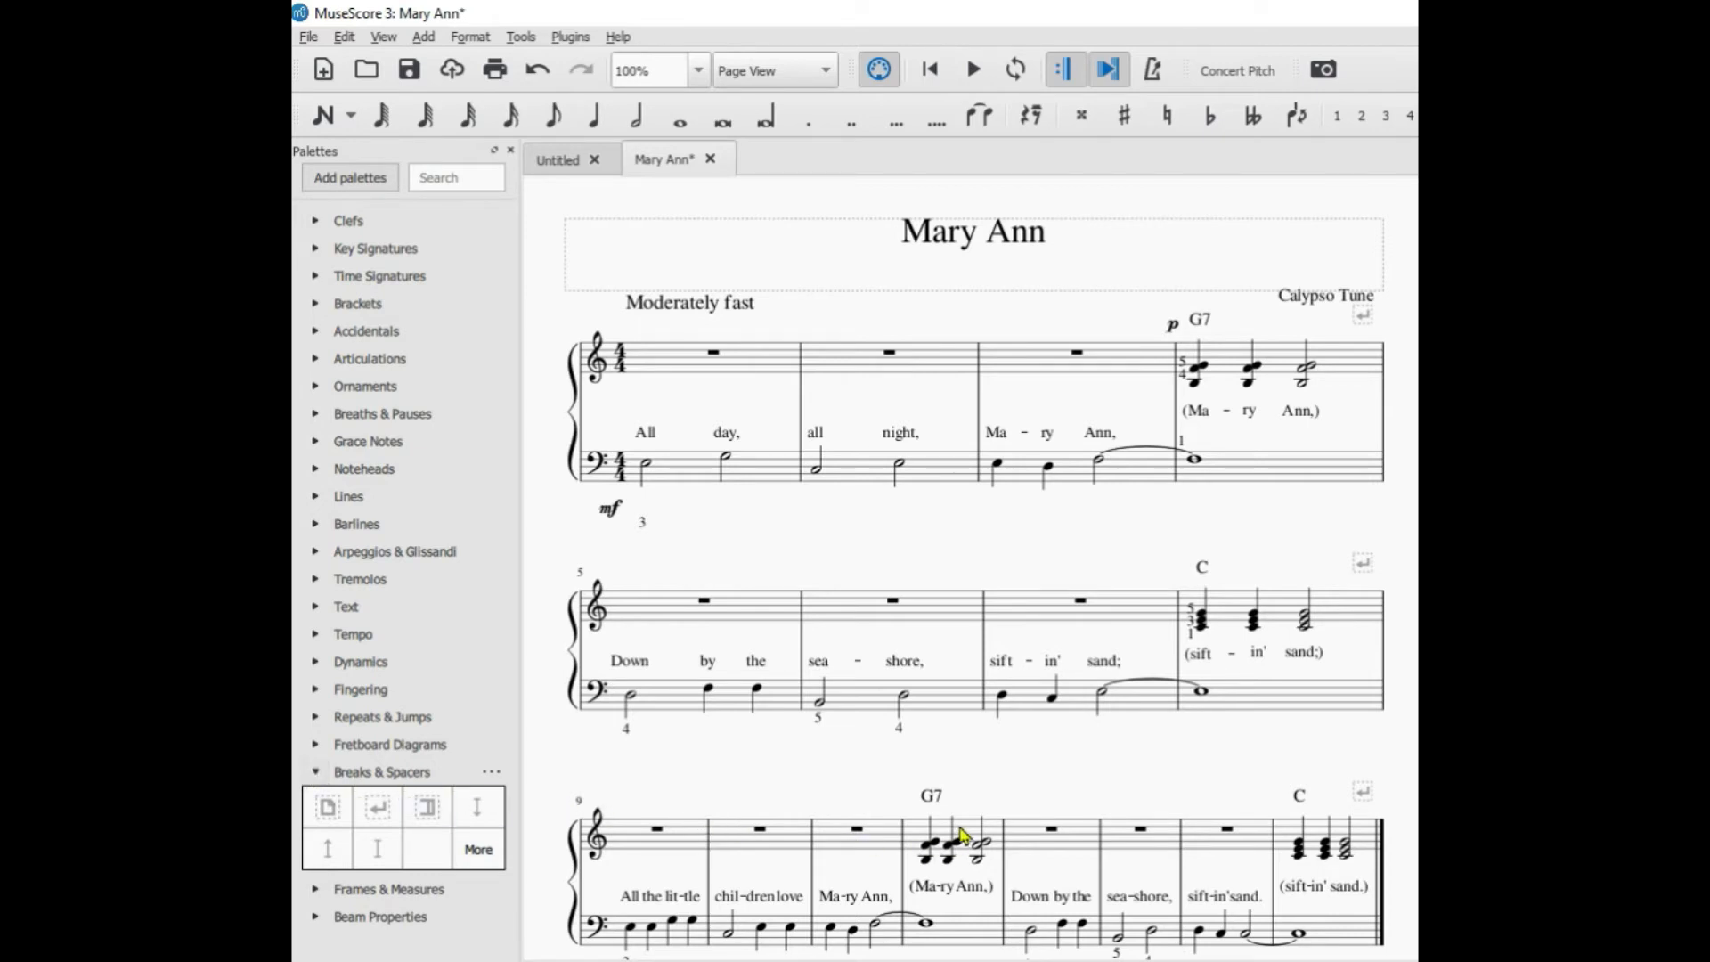
Step: Select the G7 measure 12 and add a system break after it
left_click(948, 845)
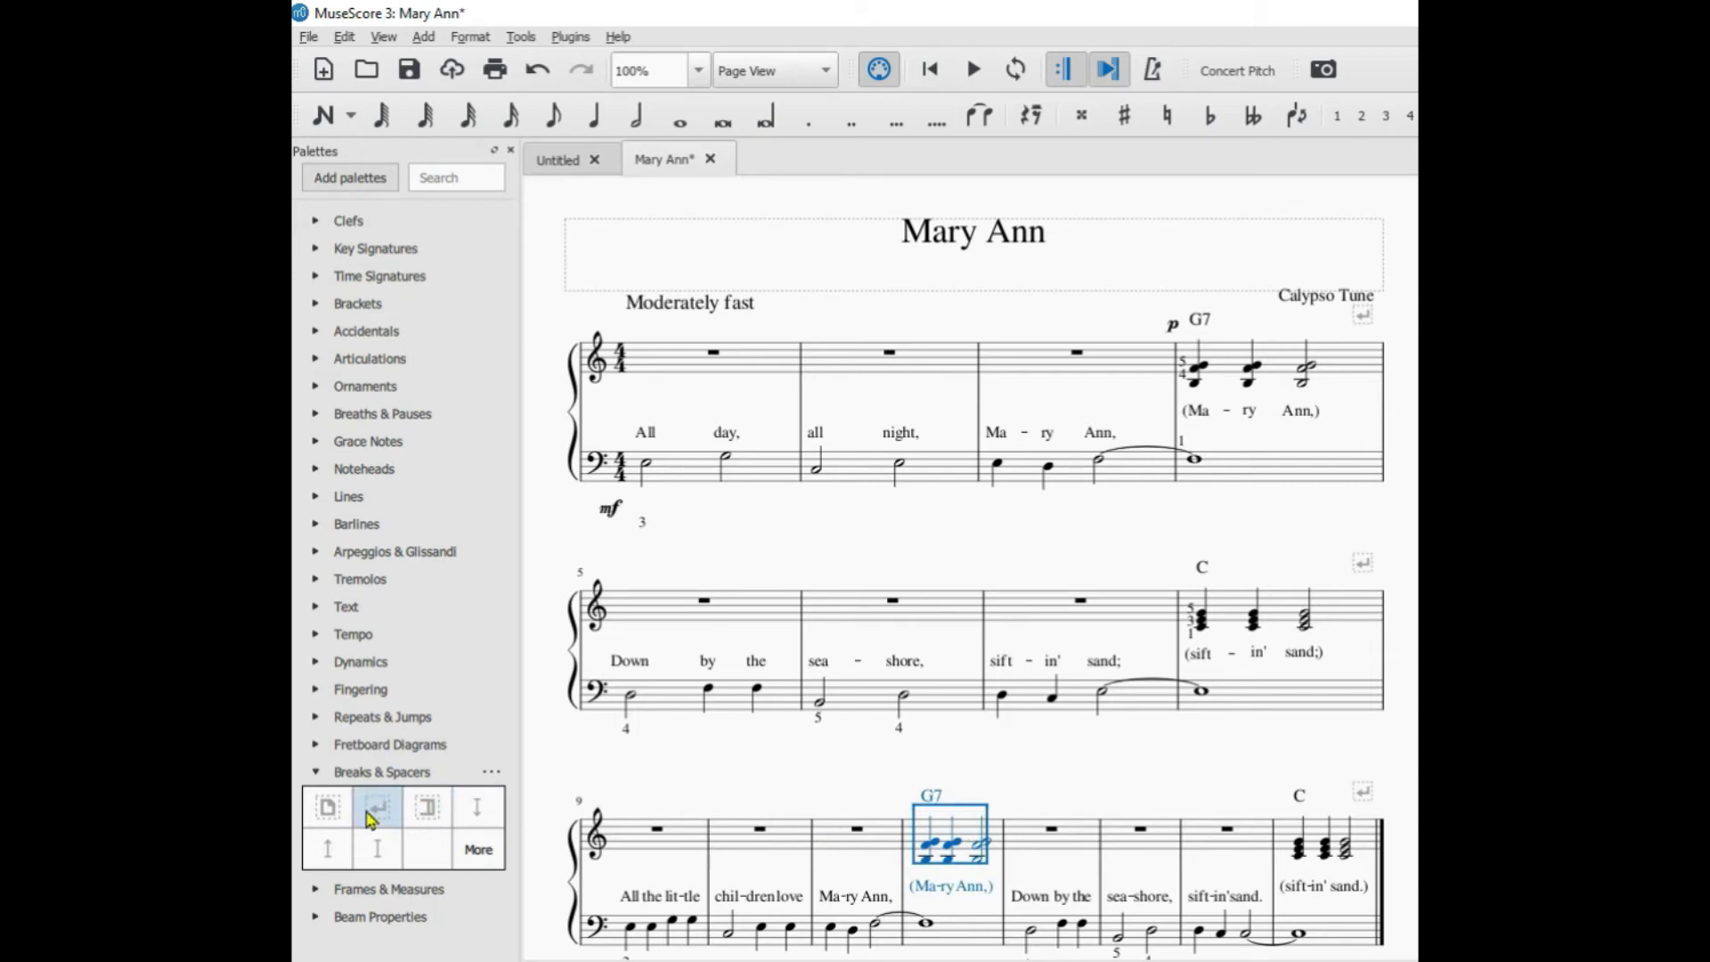
mouse_move(376, 805)
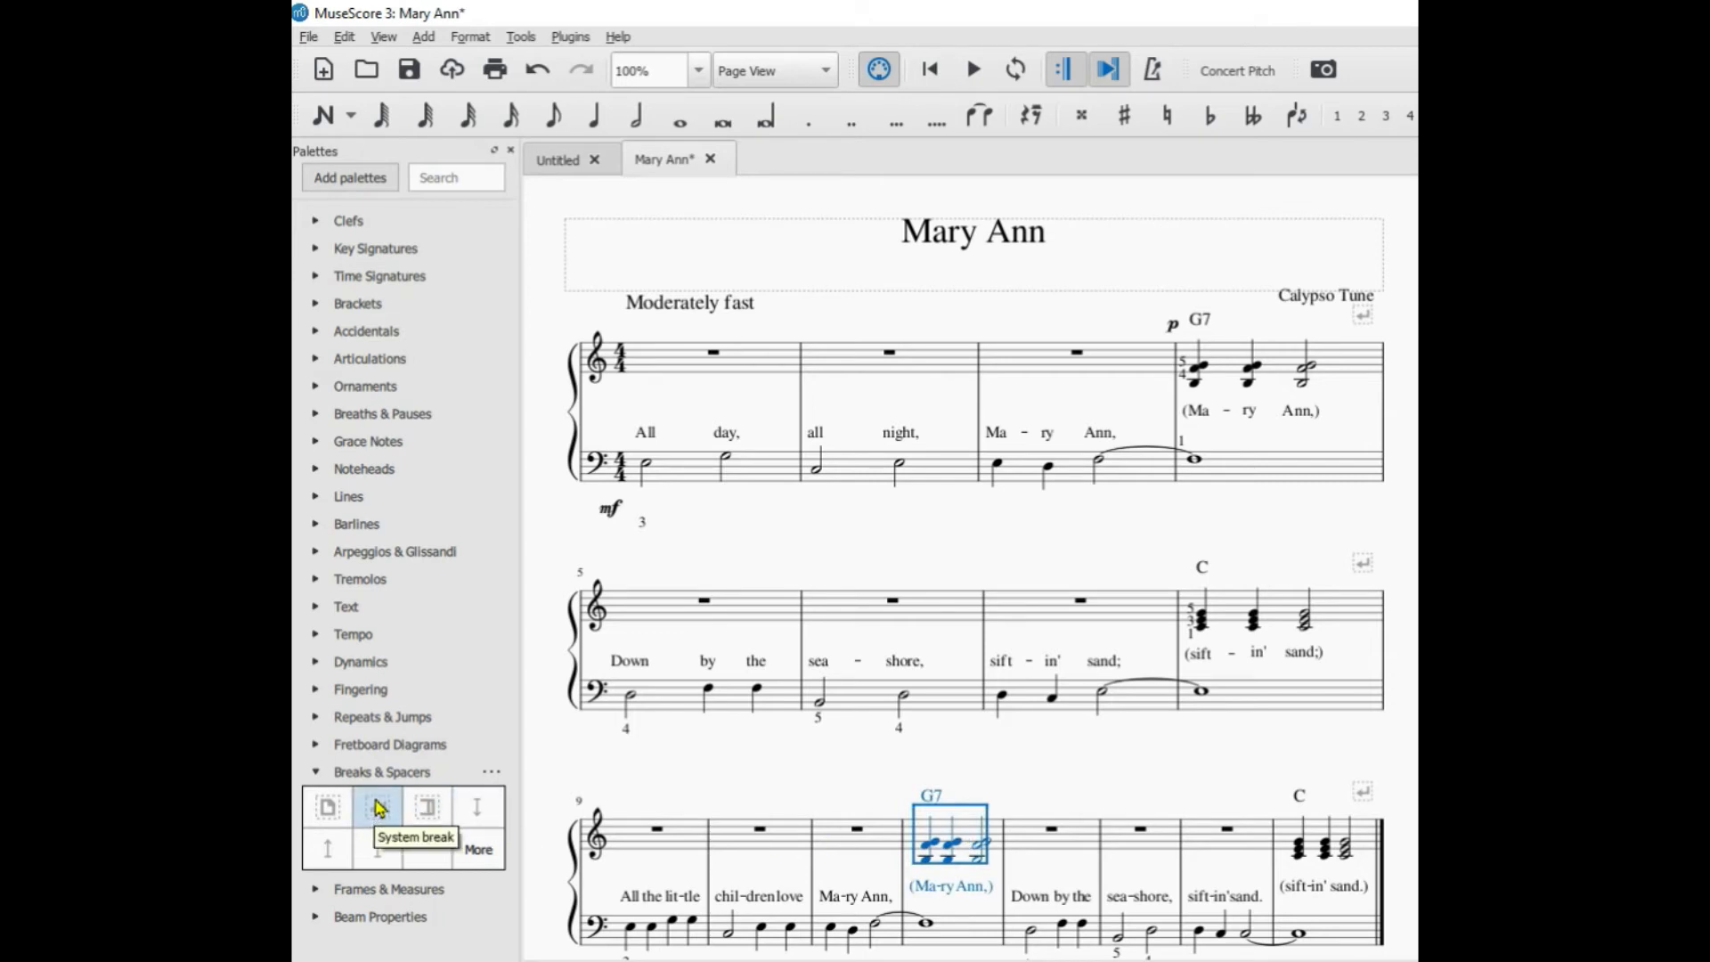
left_click(378, 806)
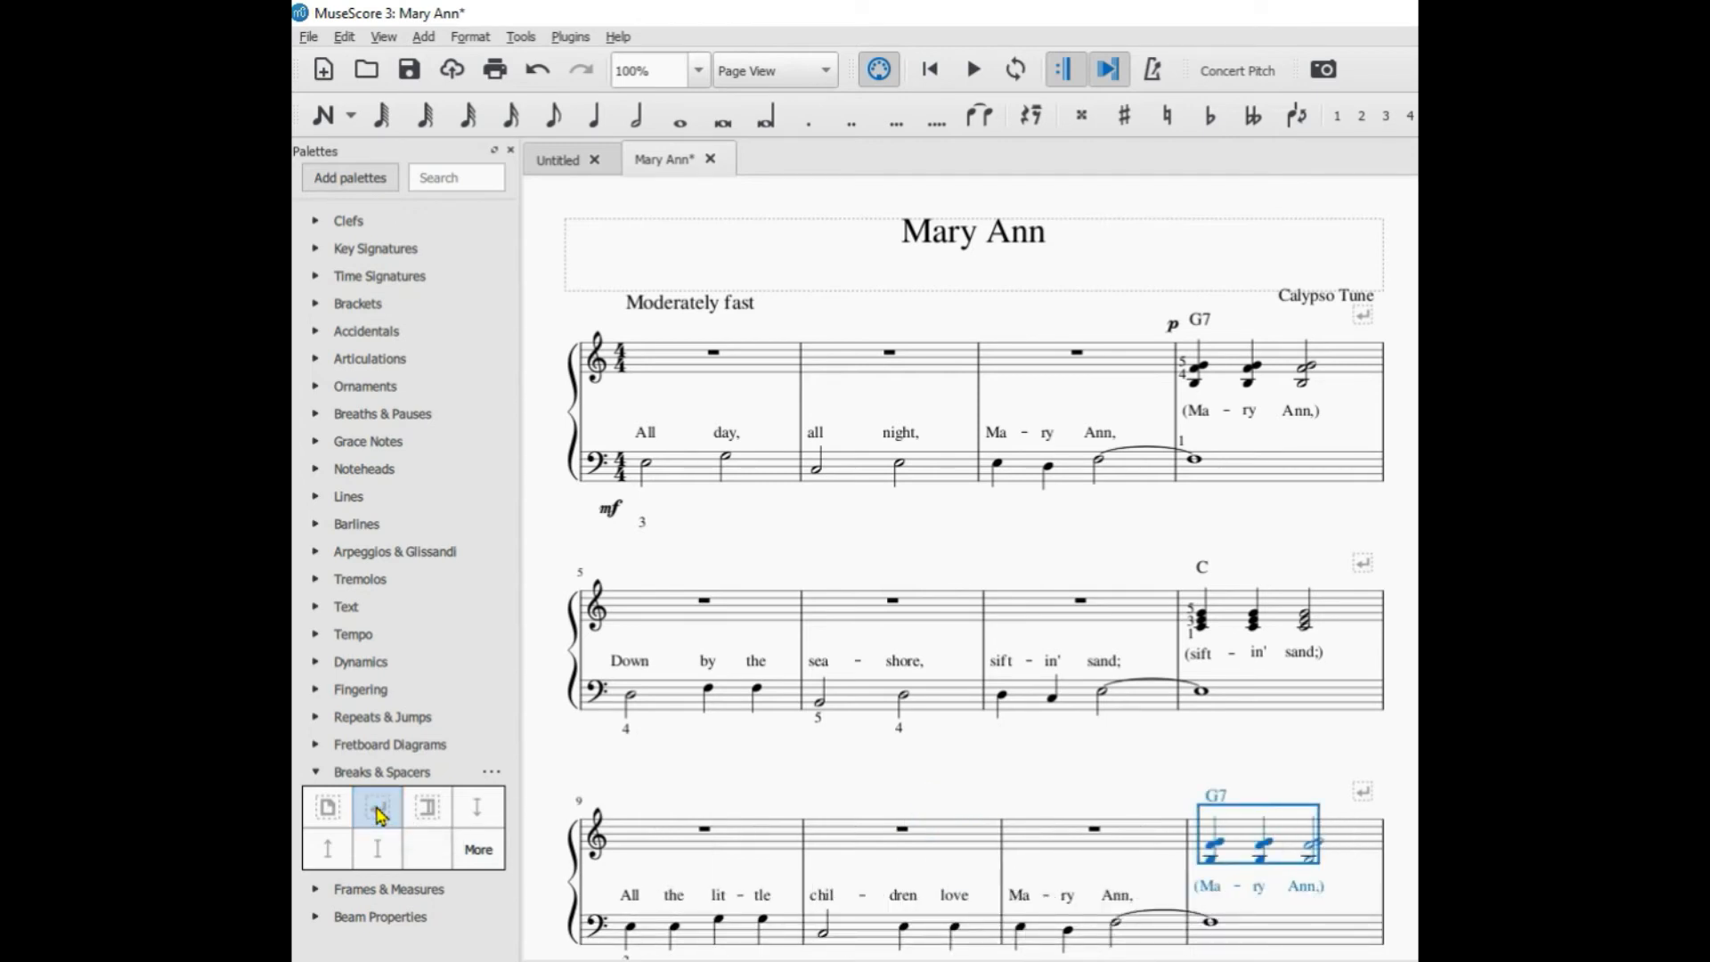
scroll("down", 3)
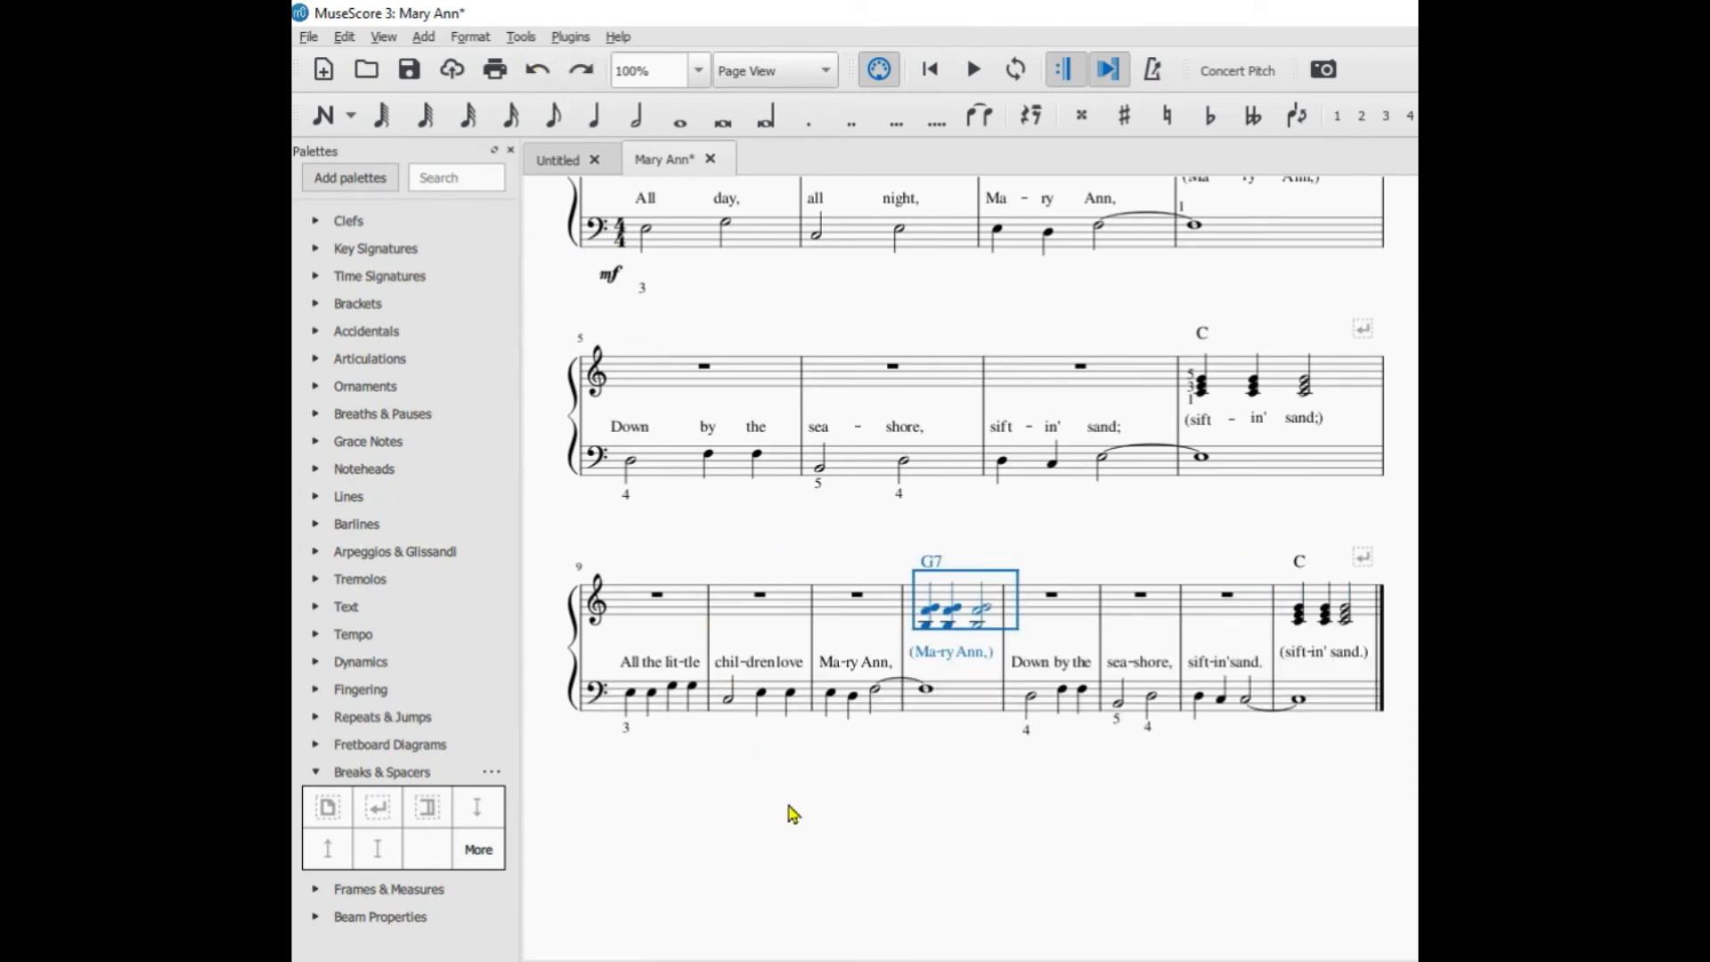
mouse_move(1285, 685)
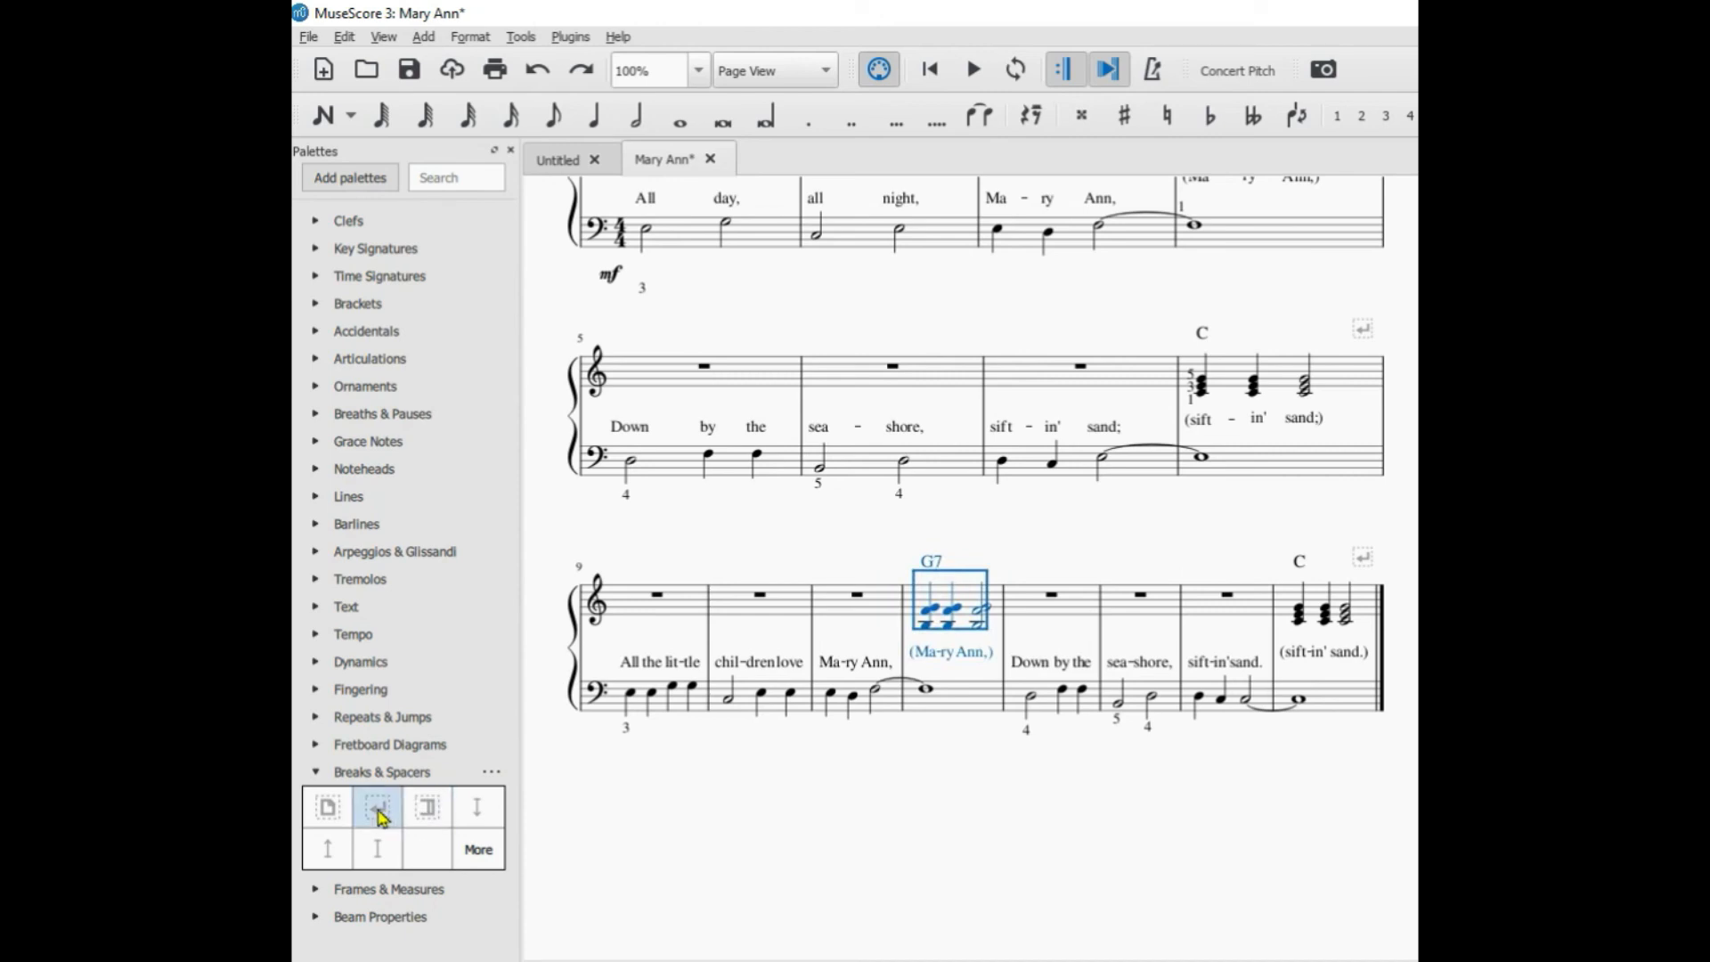
Step: Reapply the system break after measure 12, splitting measures 9–12 from 13–16
left_click(376, 806)
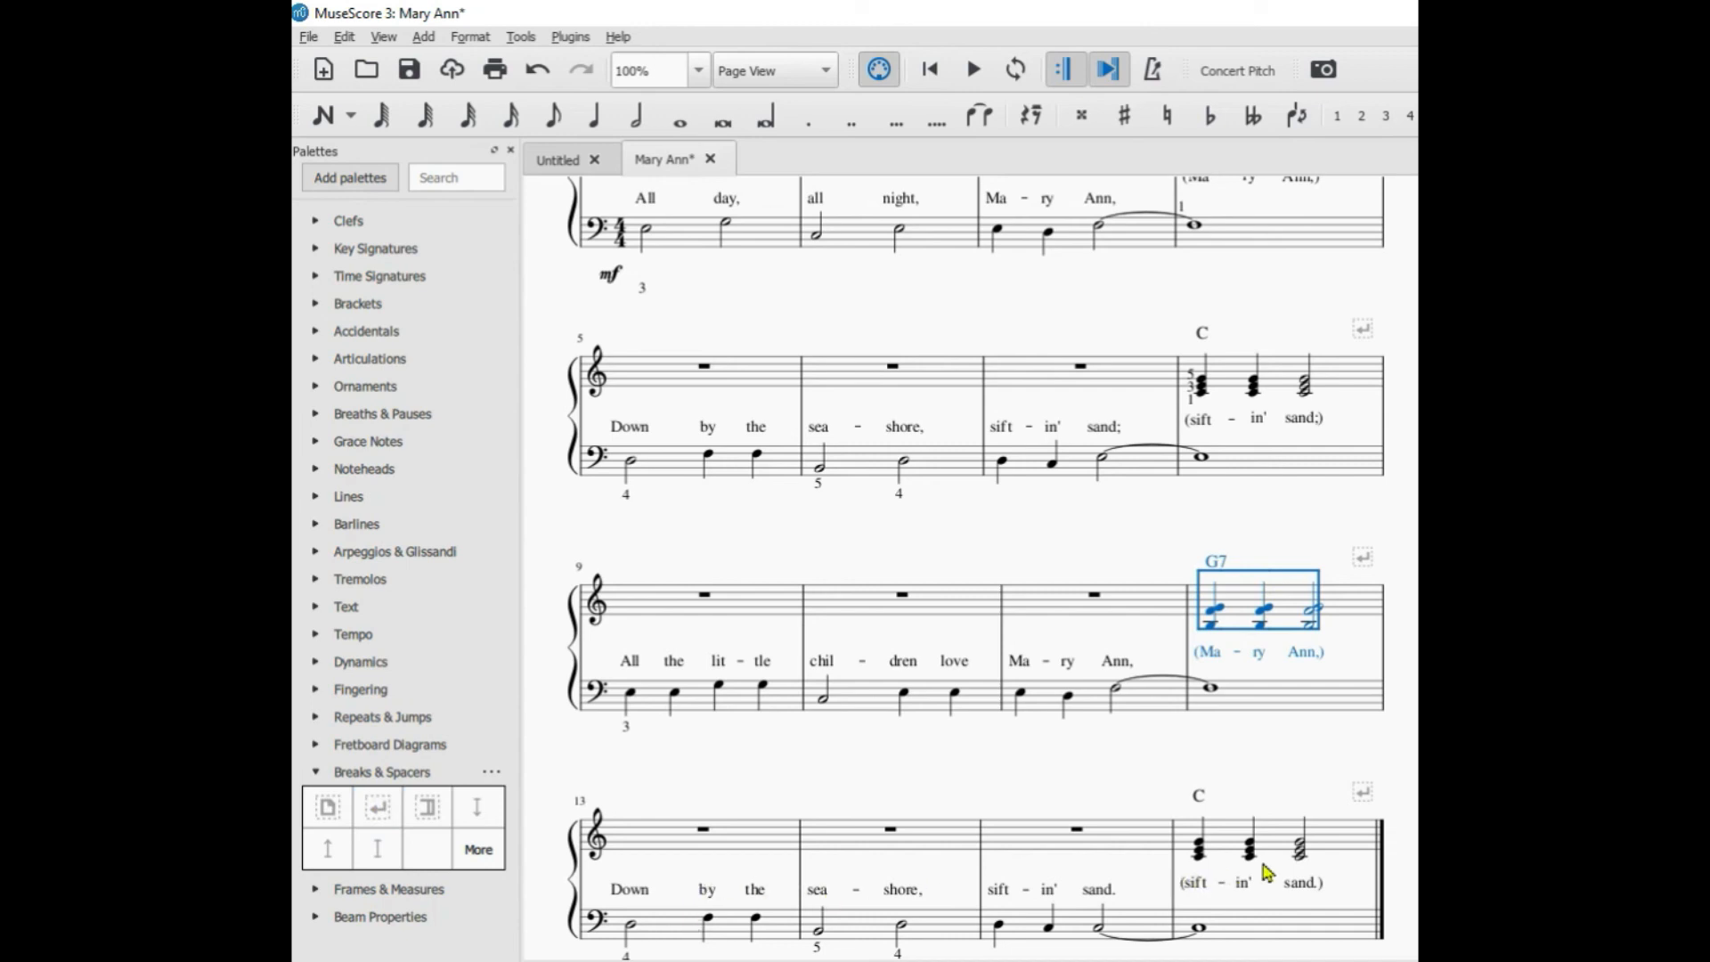
mouse_move(1303, 829)
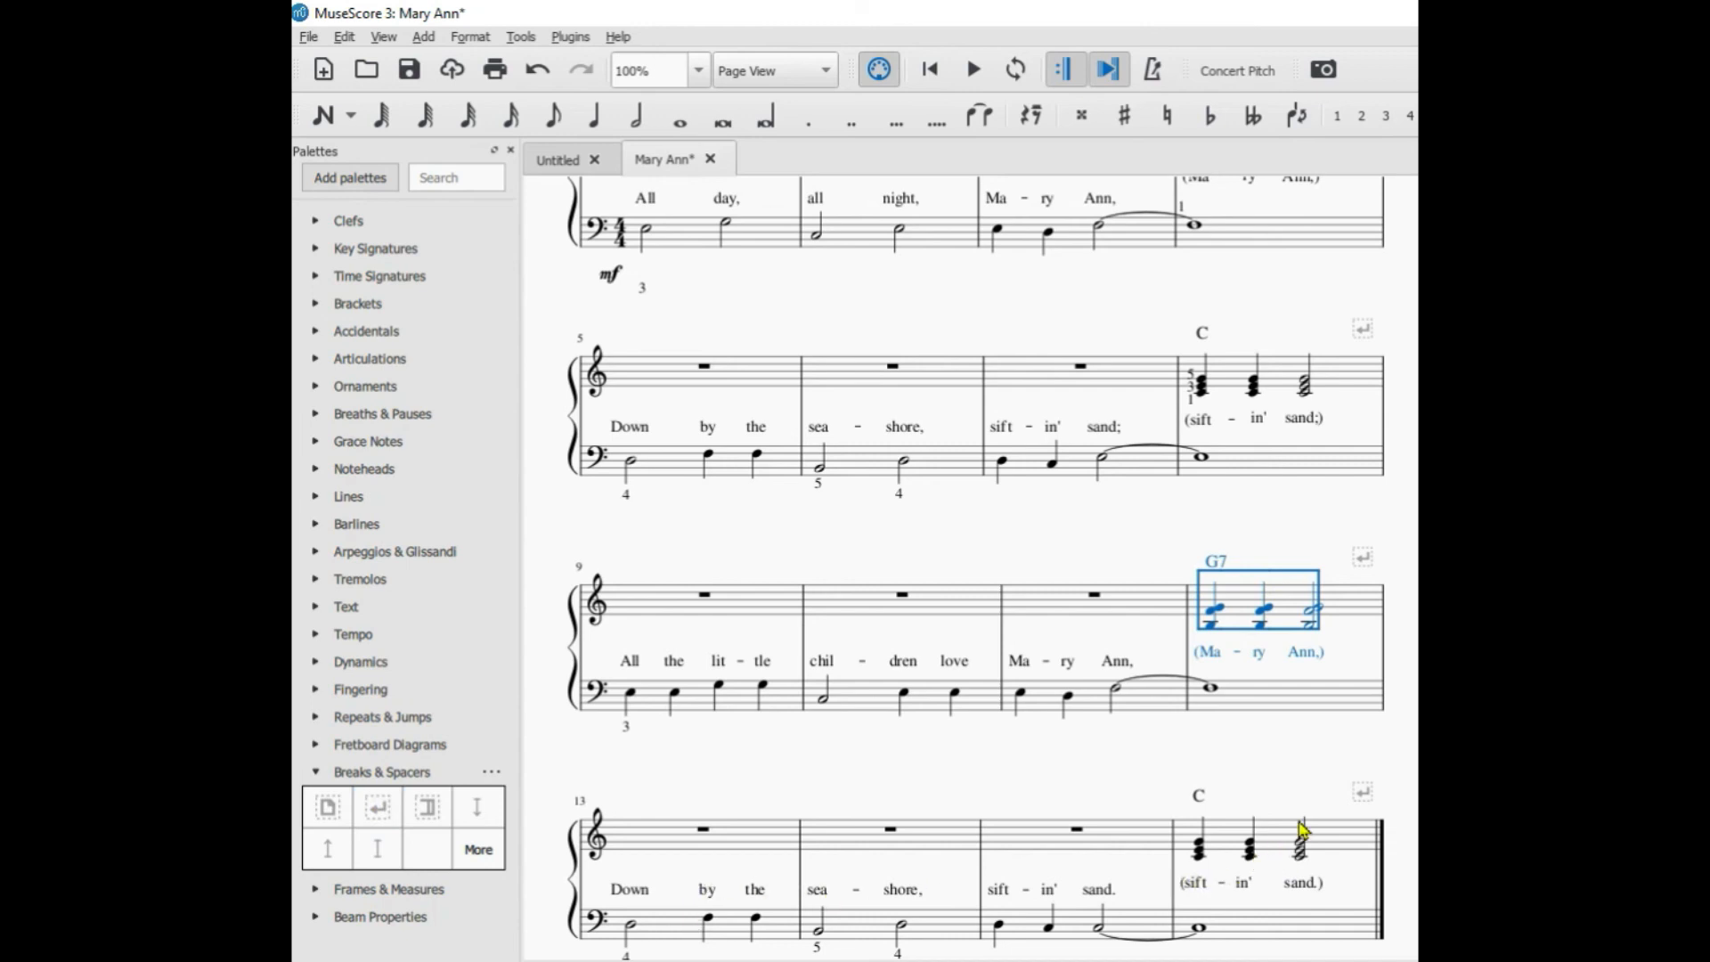